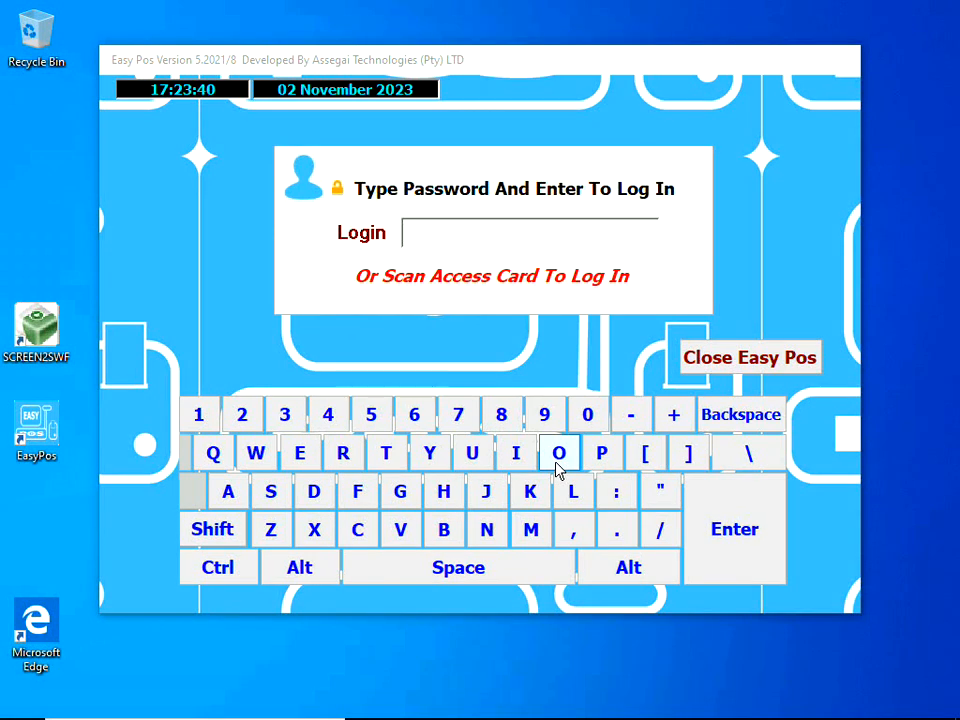
mouse_move(490, 368)
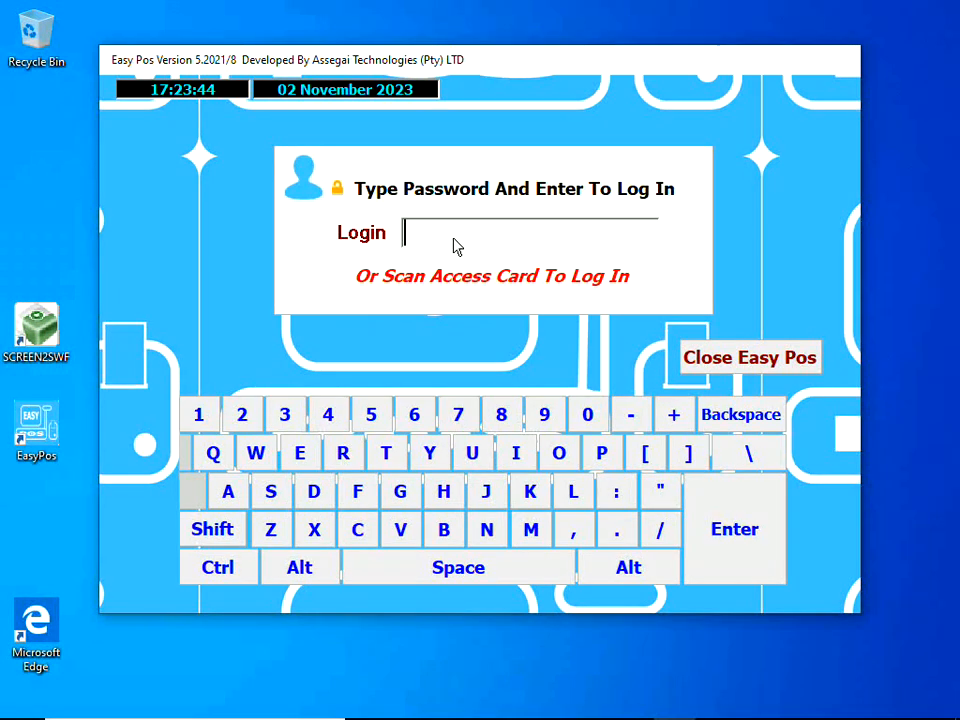
Log in as Admin and bring up the User And Security Setup screen from Settings.
text(****)
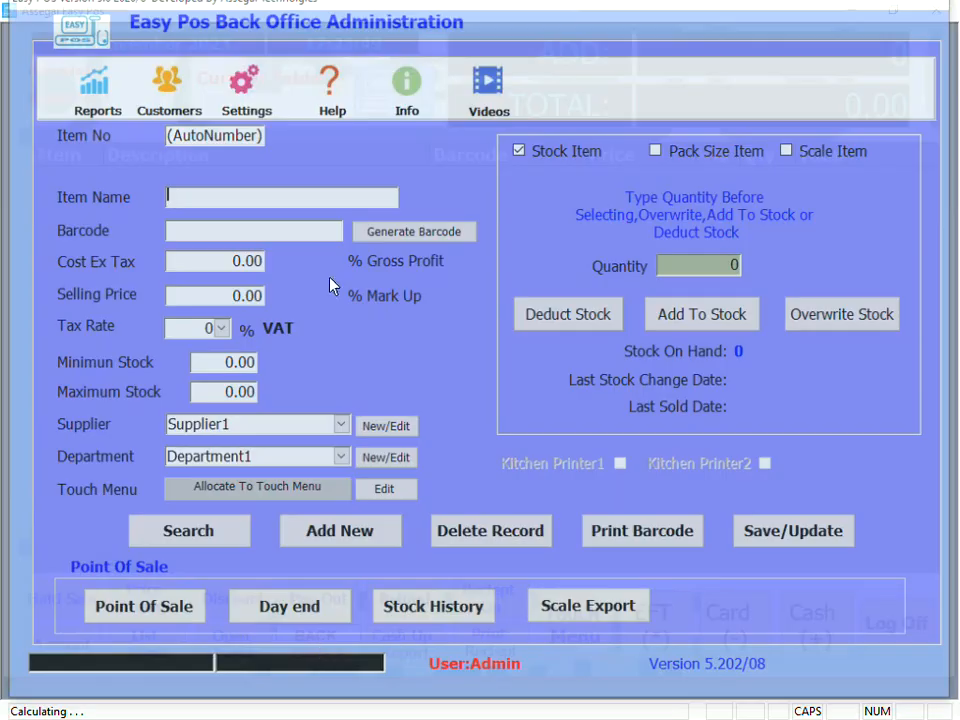
click(242, 85)
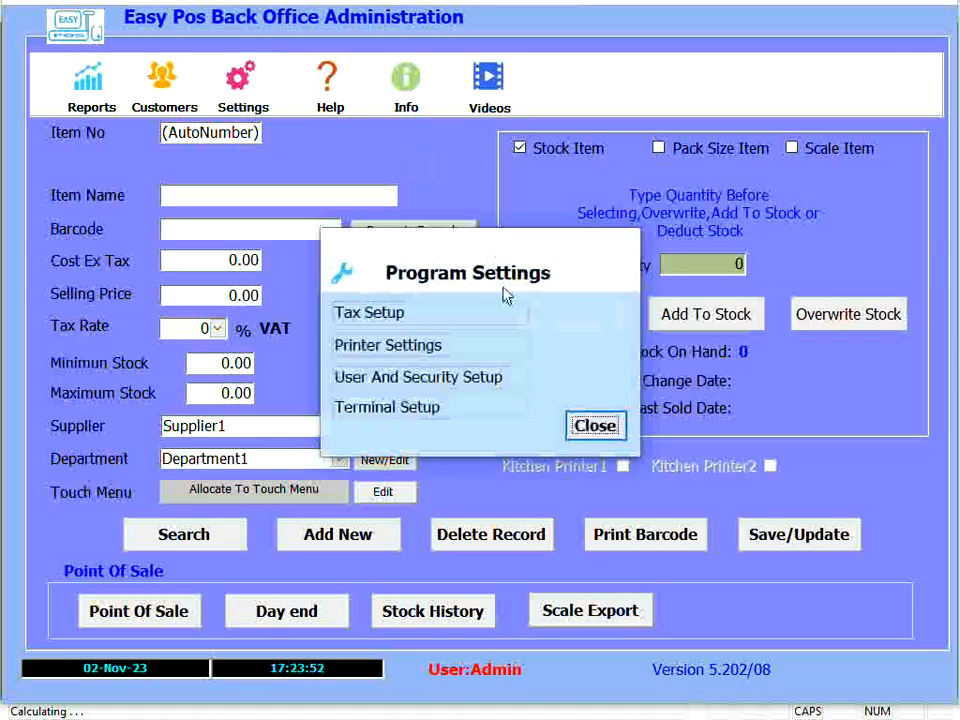
click(417, 377)
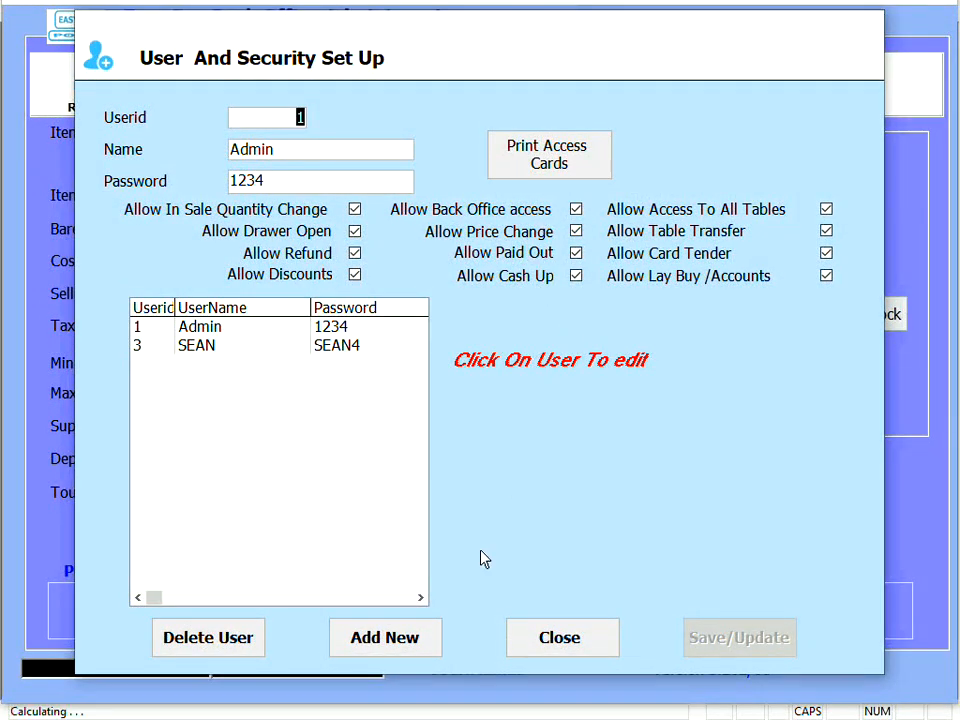
click(385, 637)
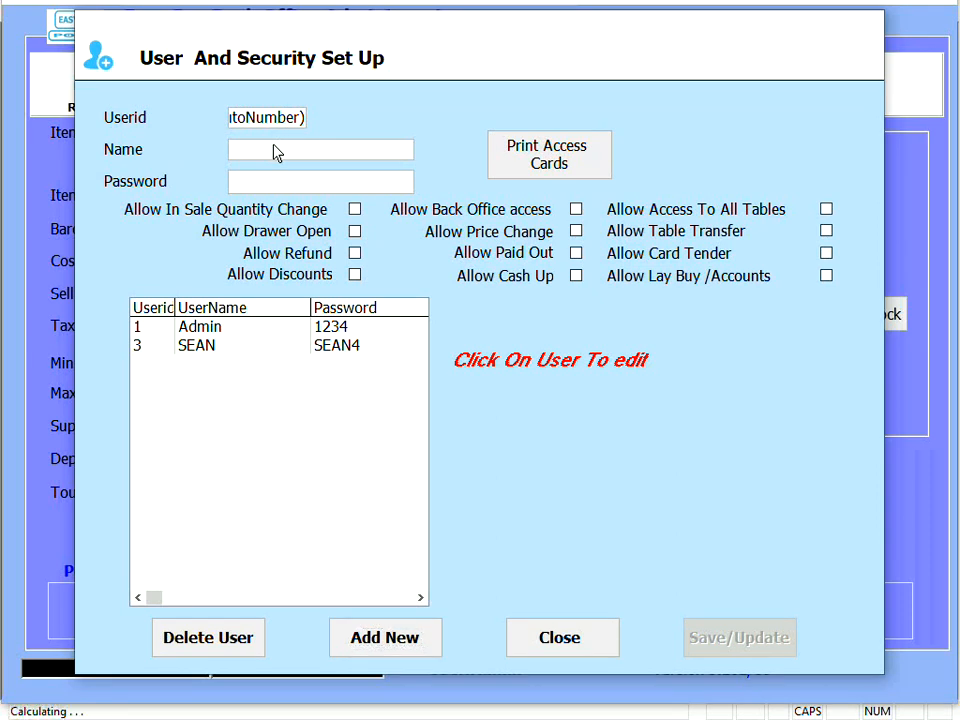
text(sHE)
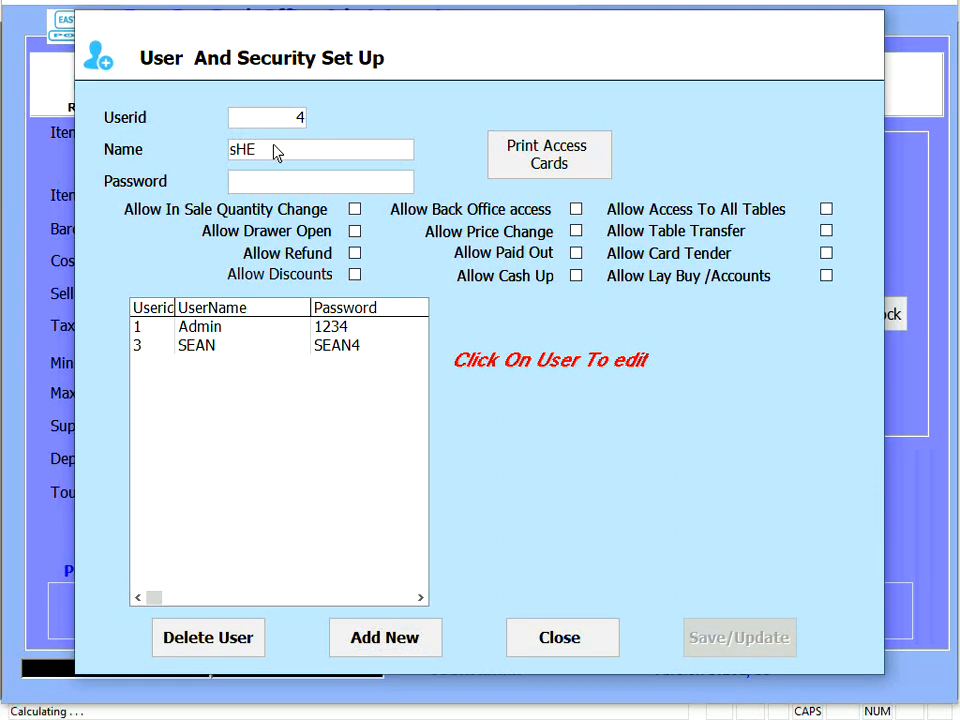
key(BackSpace)
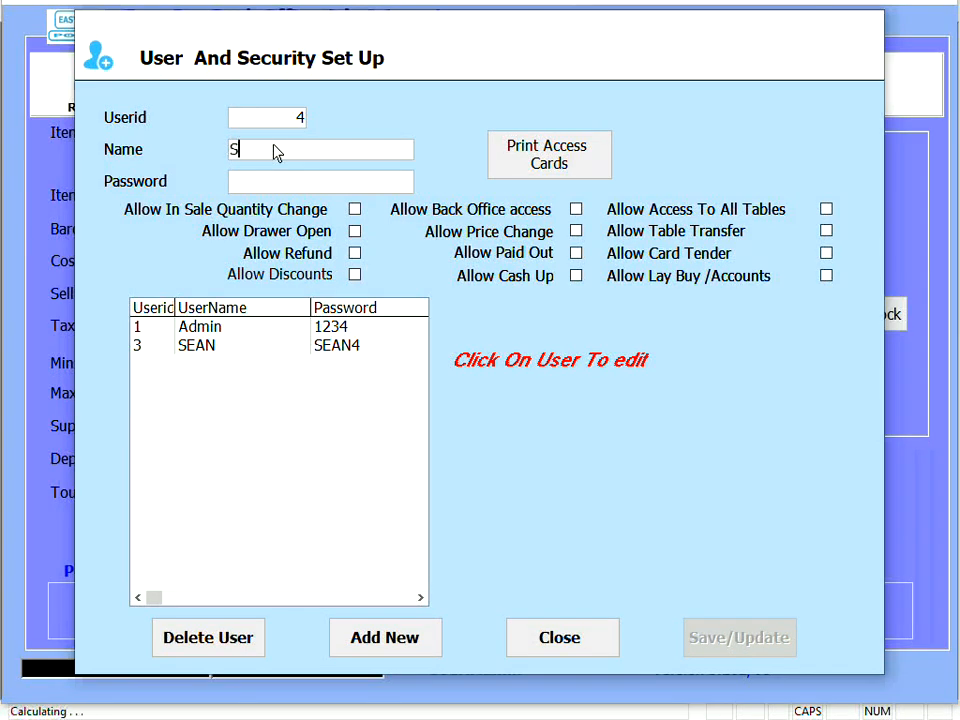
text(HELDON1)
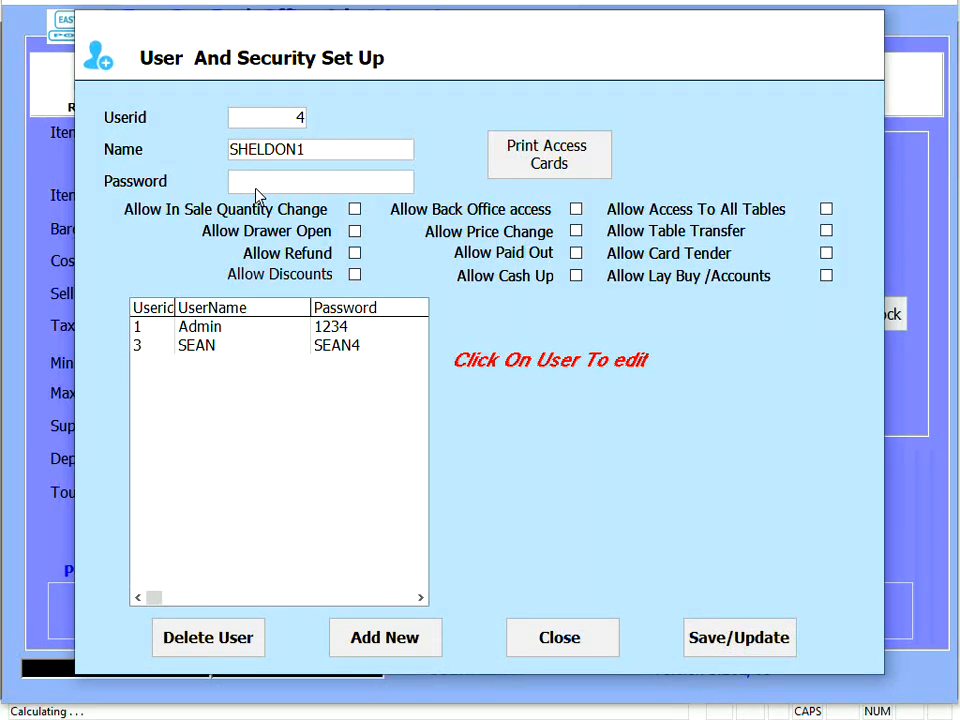
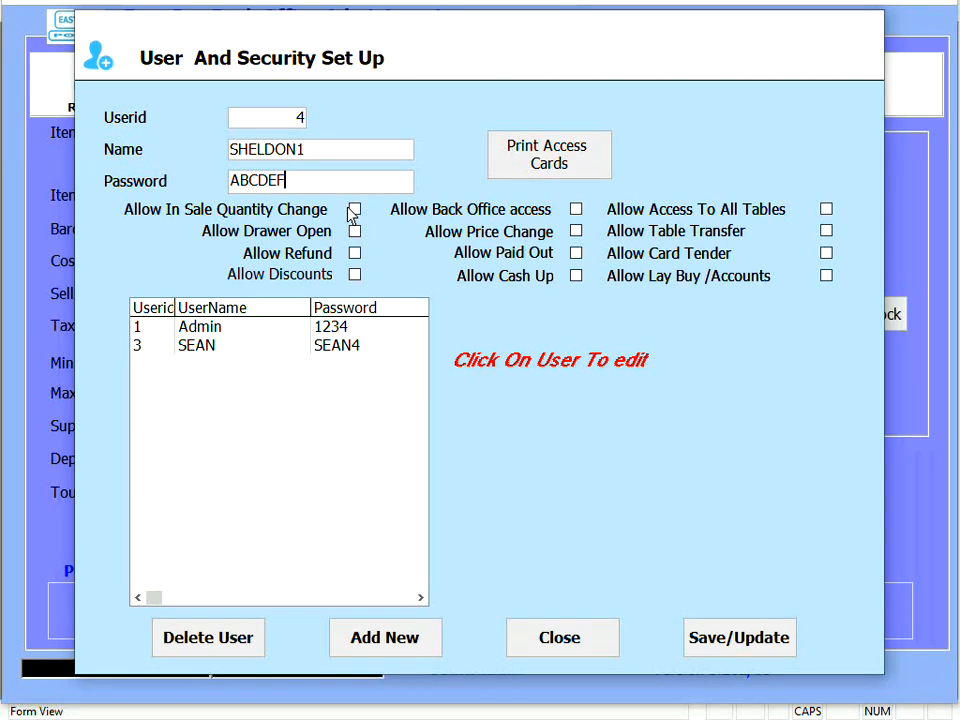
click(354, 211)
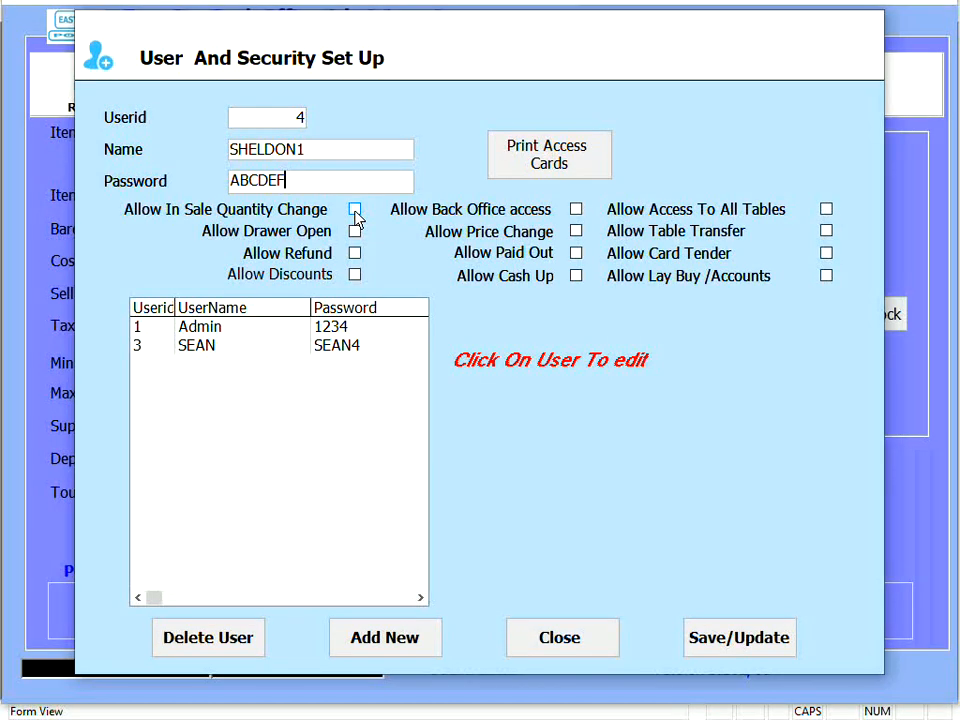
click(354, 209)
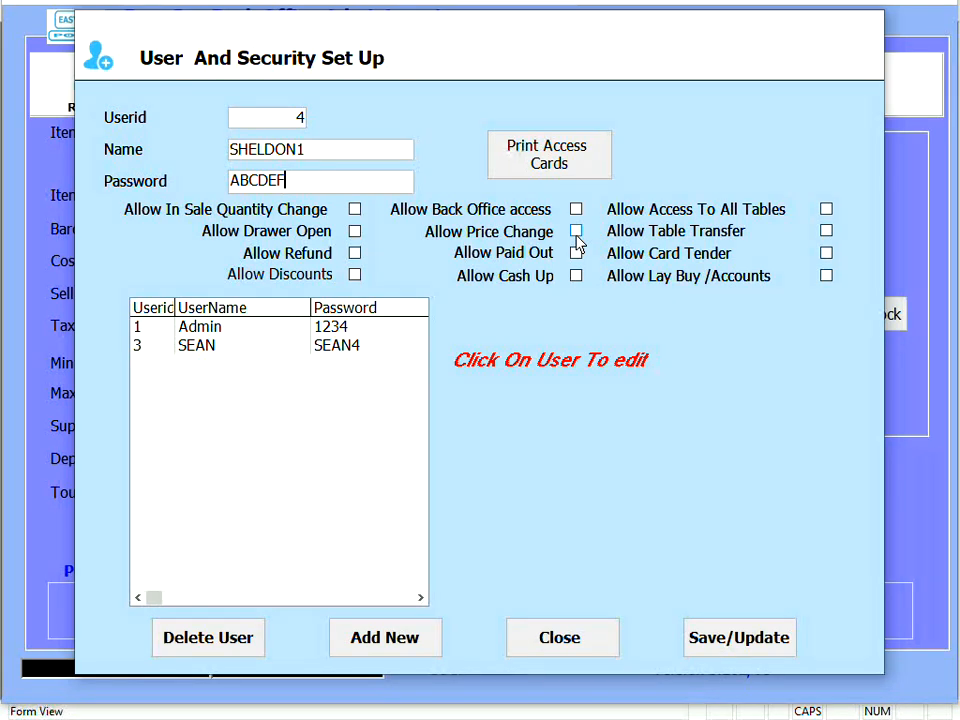
mouse_move(558, 253)
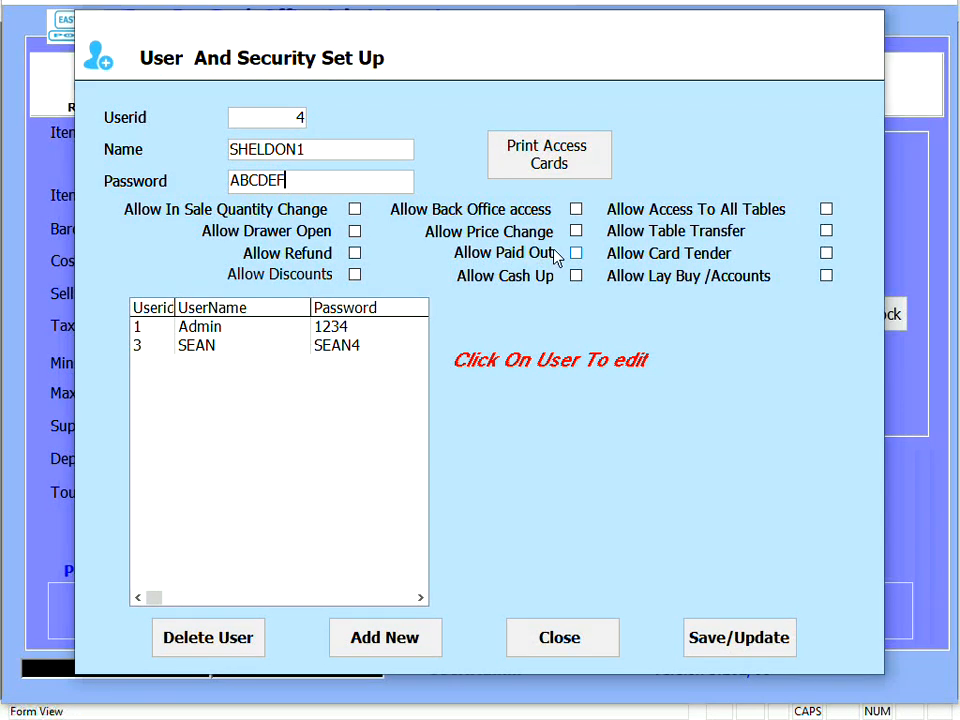
mouse_move(533, 287)
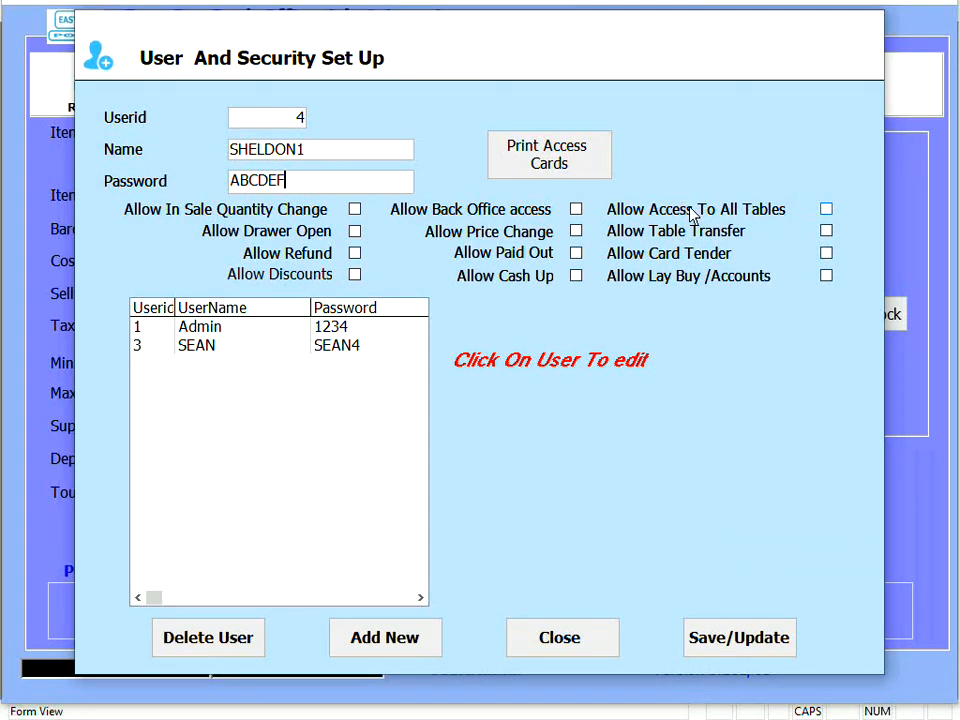
mouse_move(800, 218)
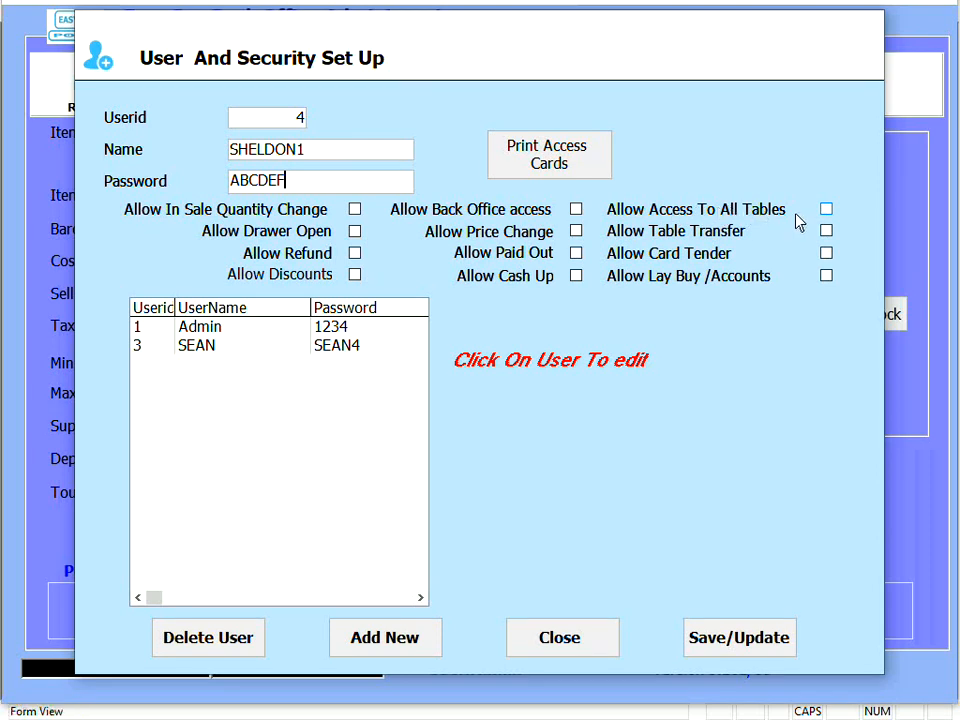
mouse_move(793, 218)
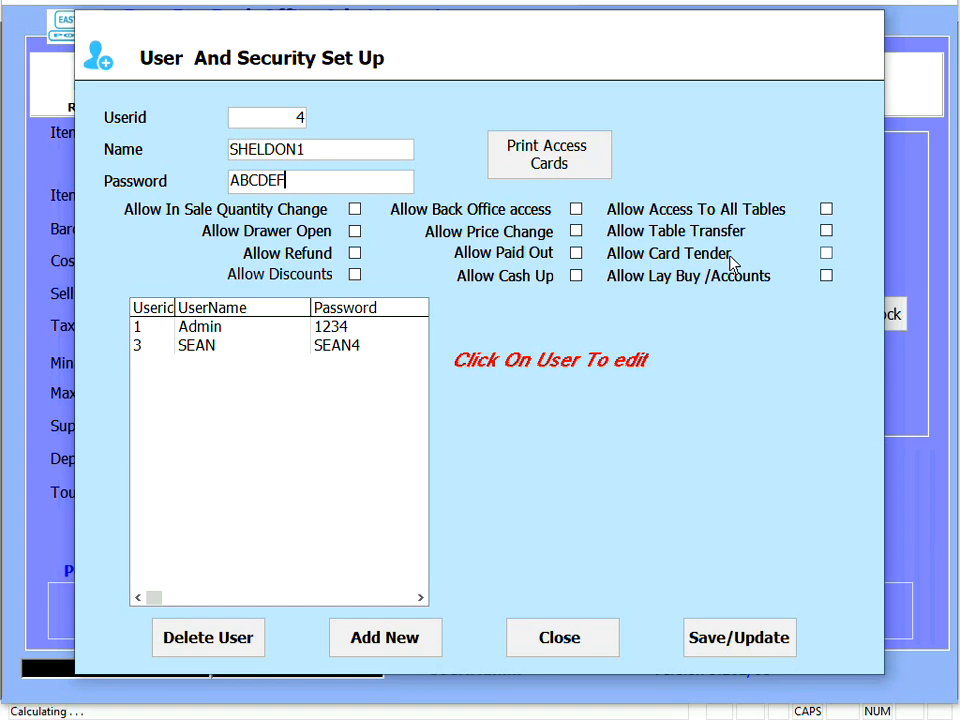
mouse_move(660, 280)
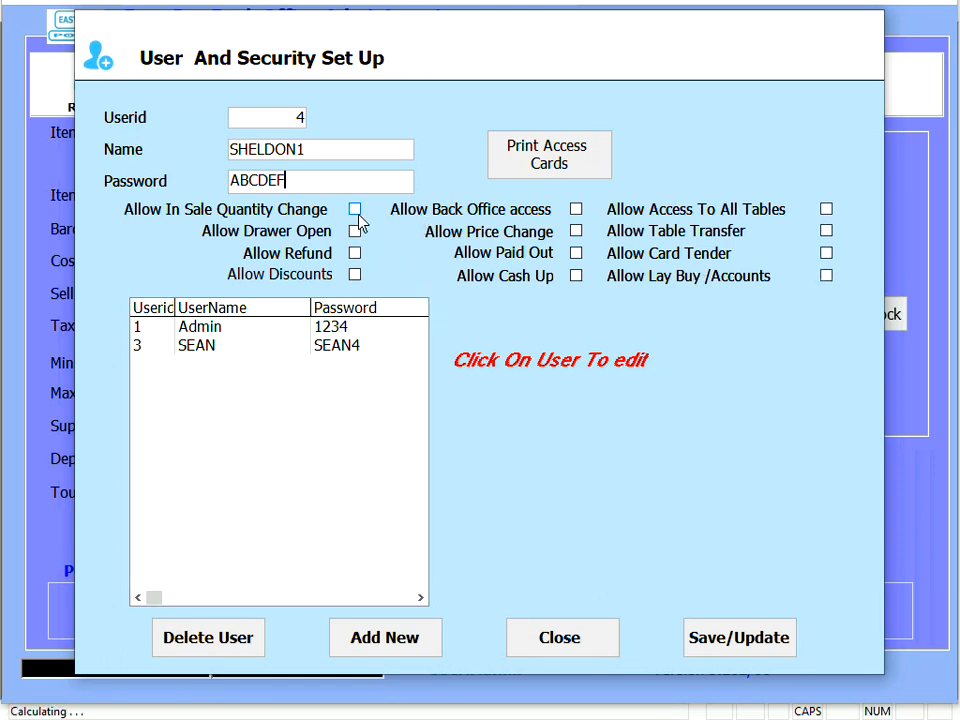
Allow SHELDON1 In Sale Quantity Change and Cash Up, and save the user.
click(354, 209)
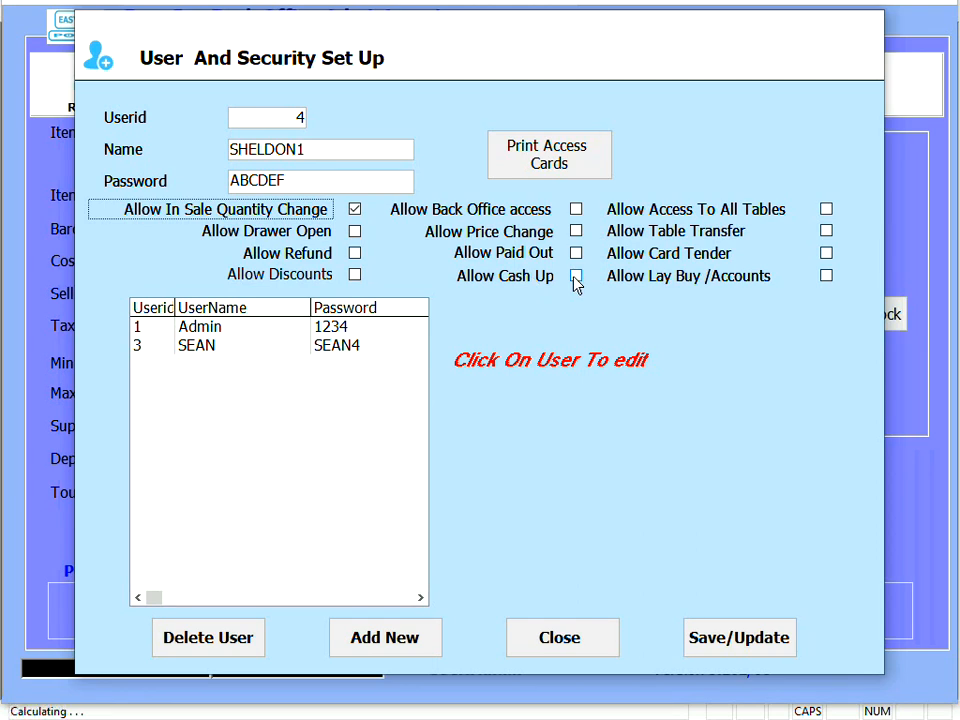
click(739, 637)
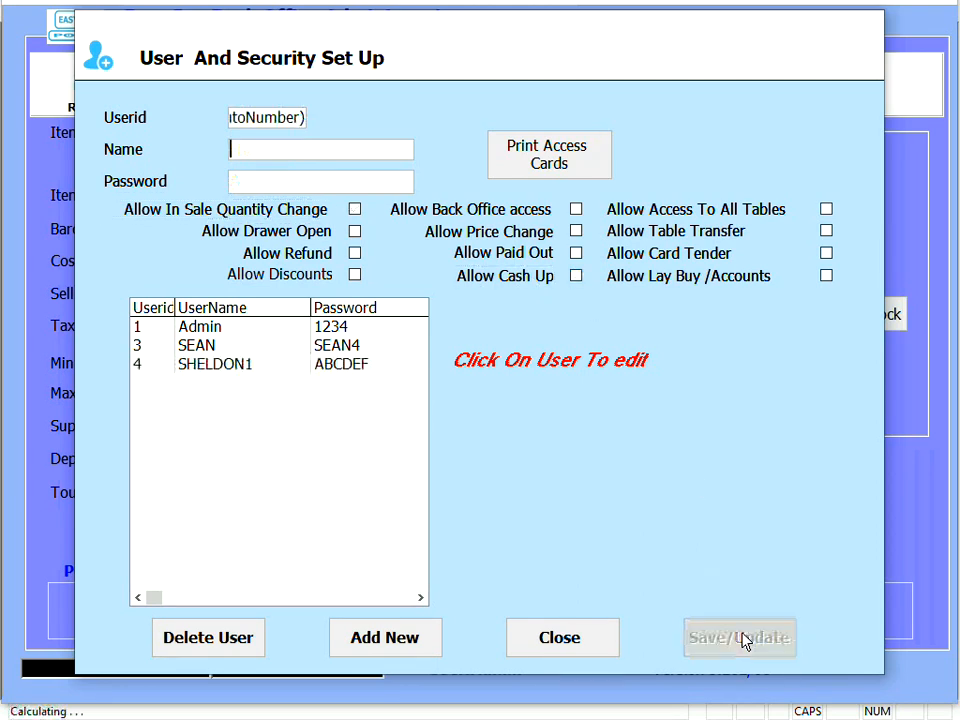
click(214, 345)
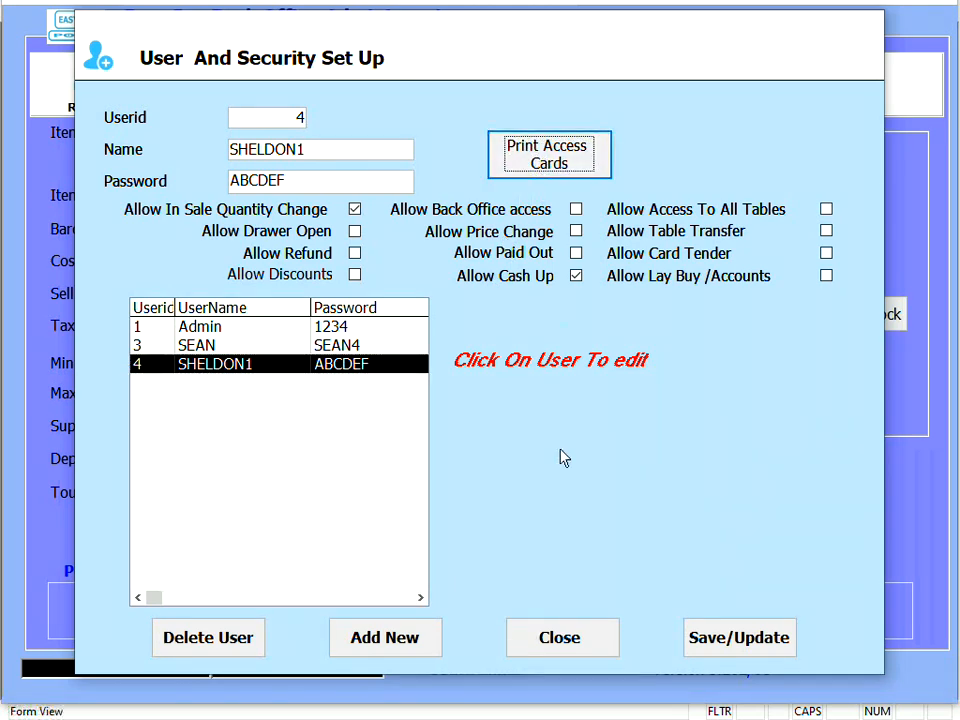
Close the user and security setup and the program settings.
click(561, 637)
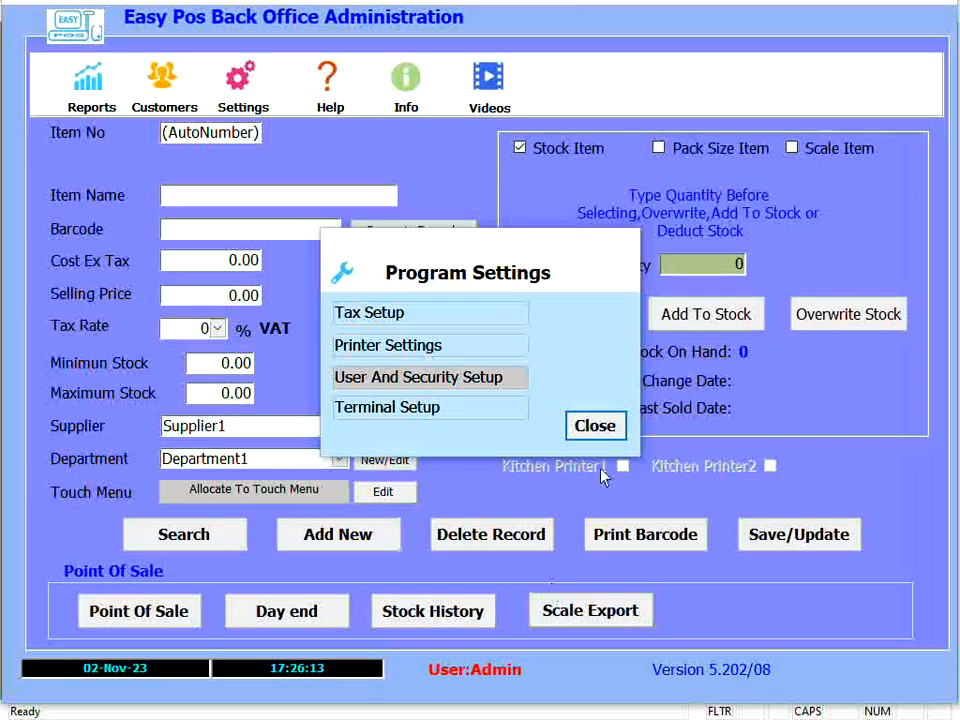
click(595, 425)
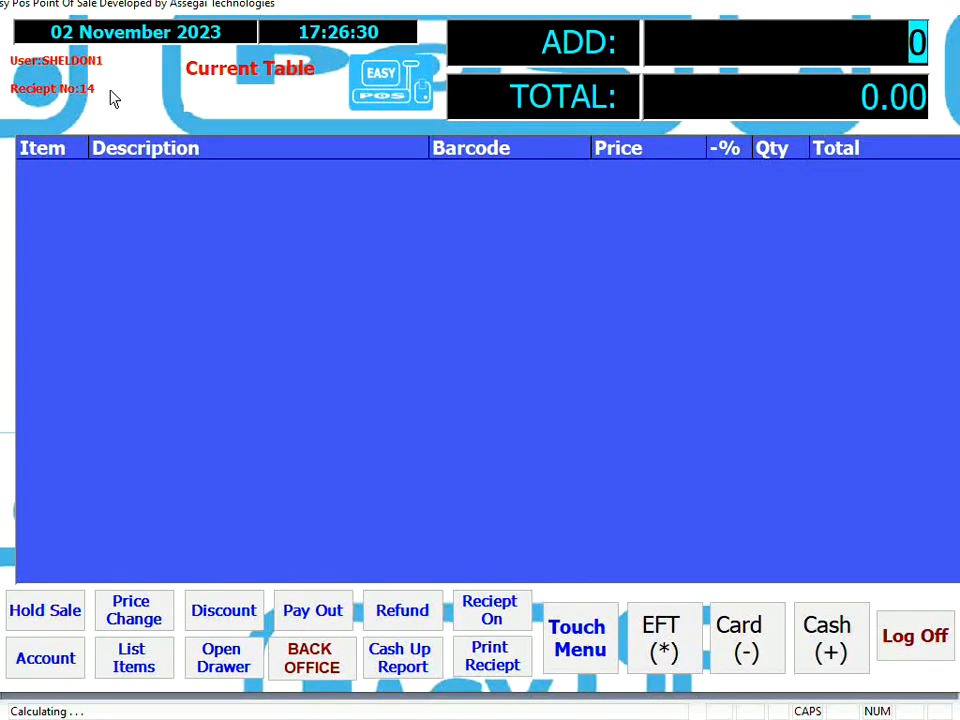
Confirm BACK OFFICE requires authorization for SHELDON1, then dismiss the prompt.
click(311, 658)
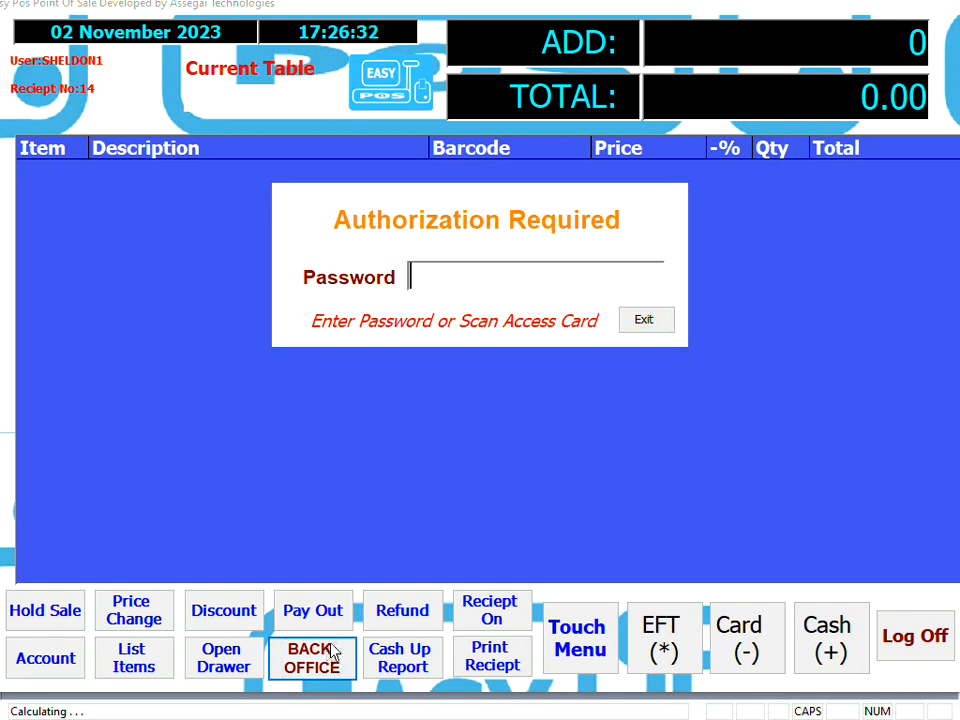
click(645, 319)
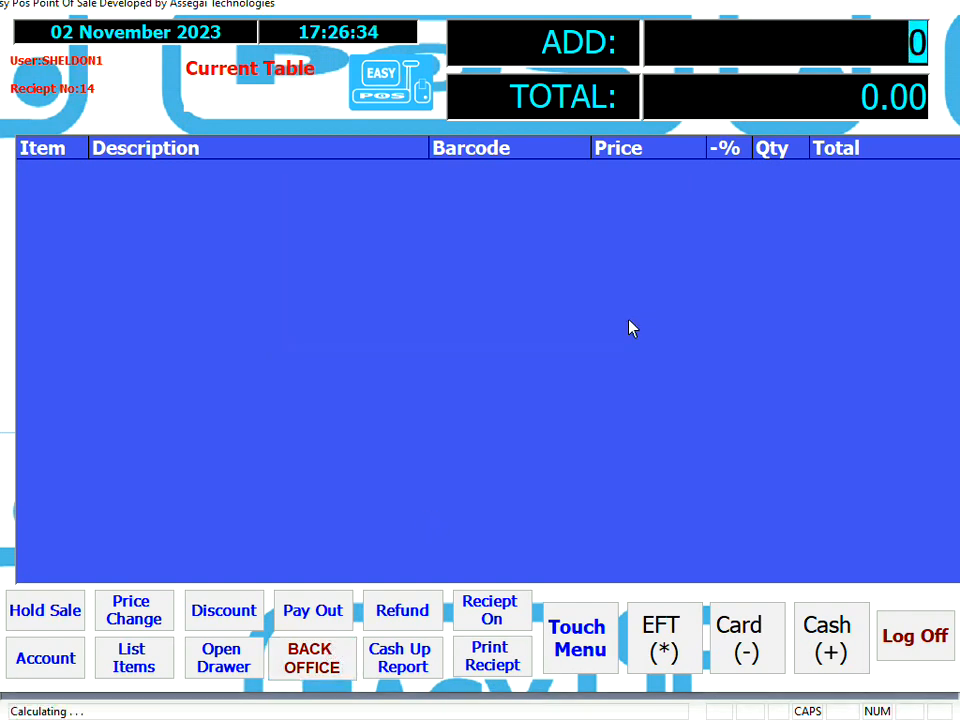